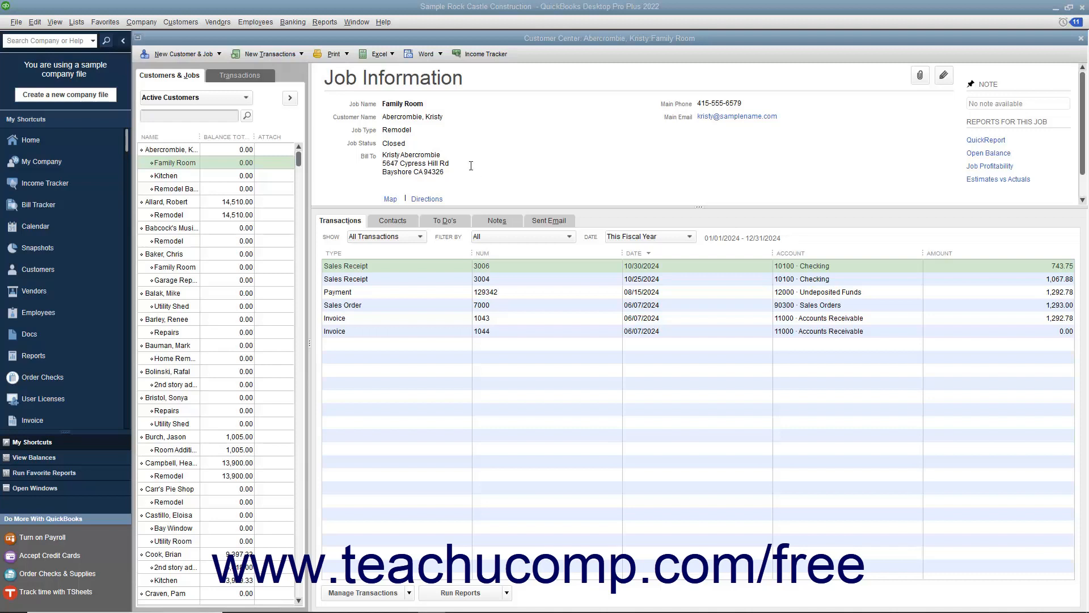
mouse_move(155, 164)
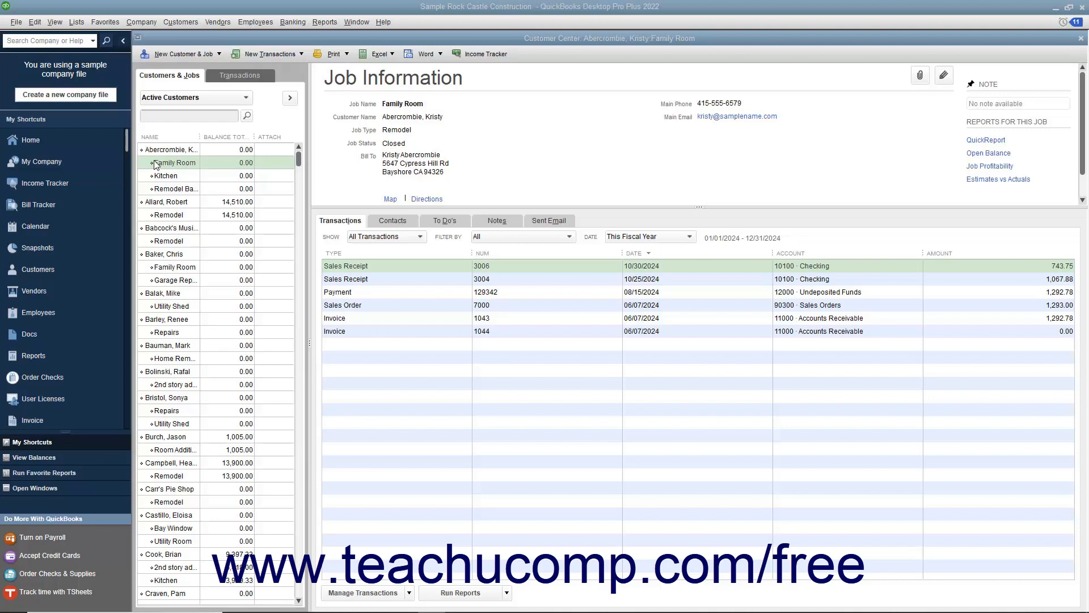
mouse_move(152, 162)
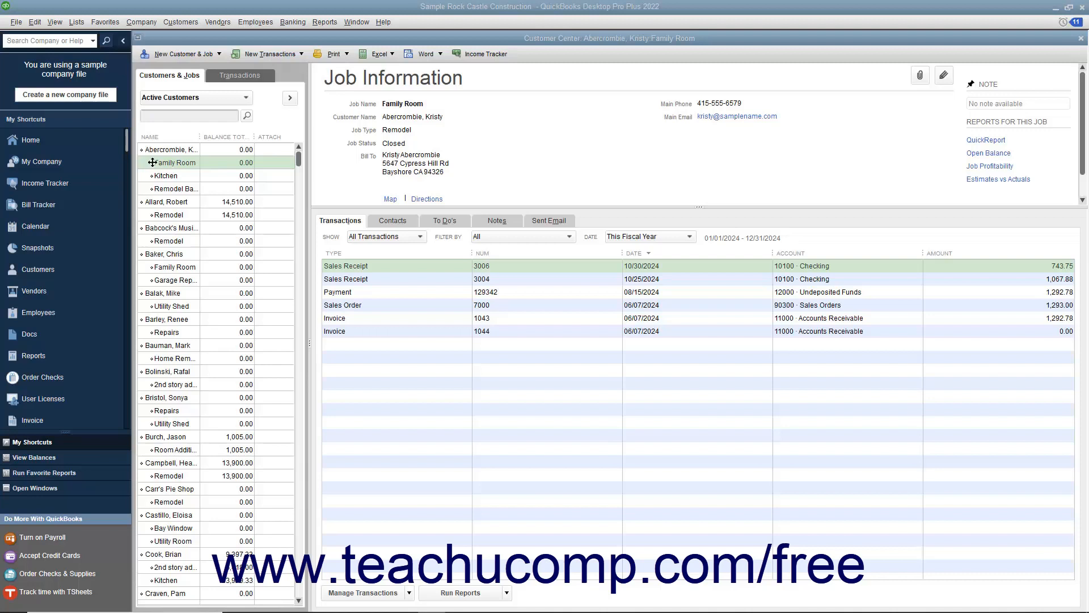
Move the Family Room job under Allard, Robert, then back under Abercrombie
left_click(174, 163)
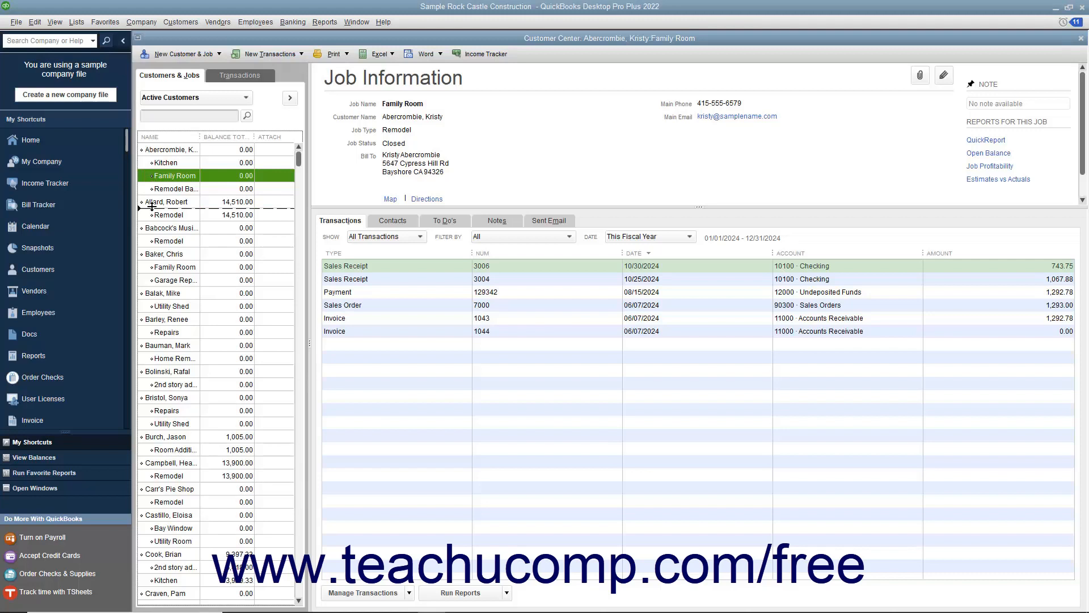
left_click(175, 202)
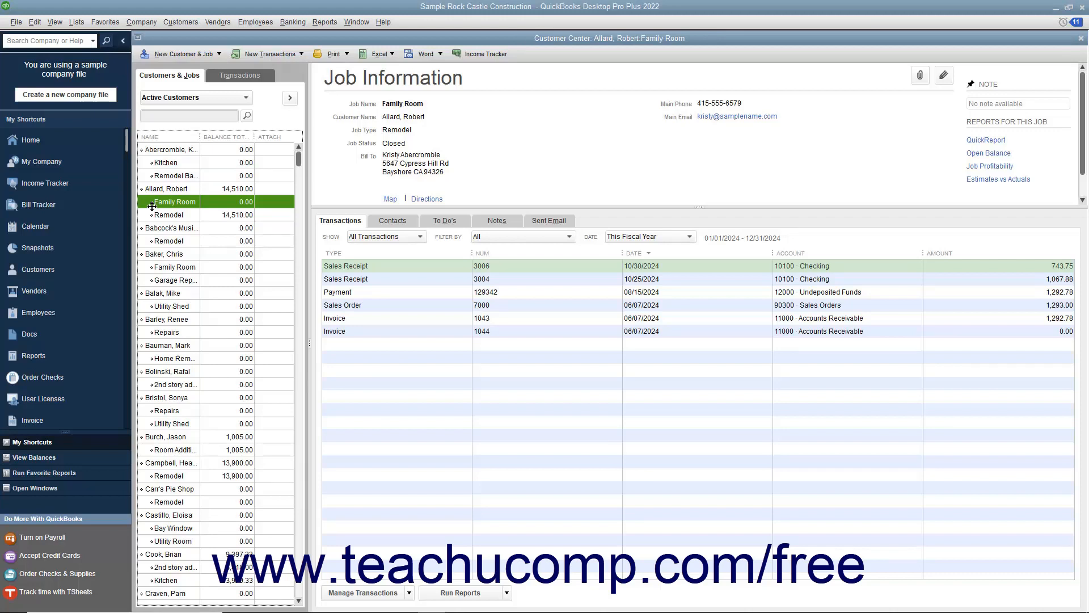
left_click(172, 162)
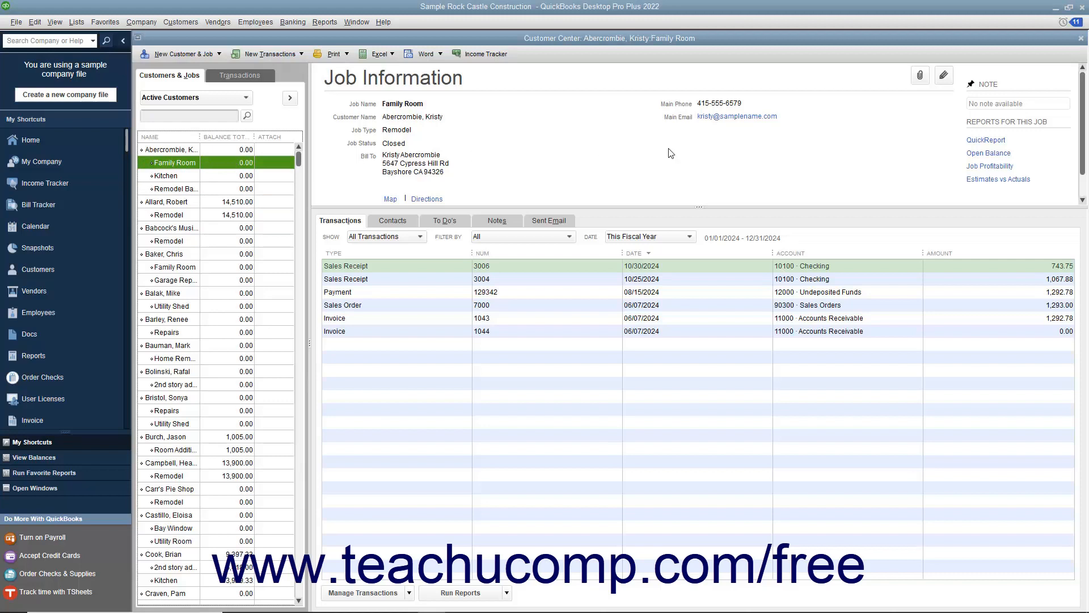
mouse_move(751, 141)
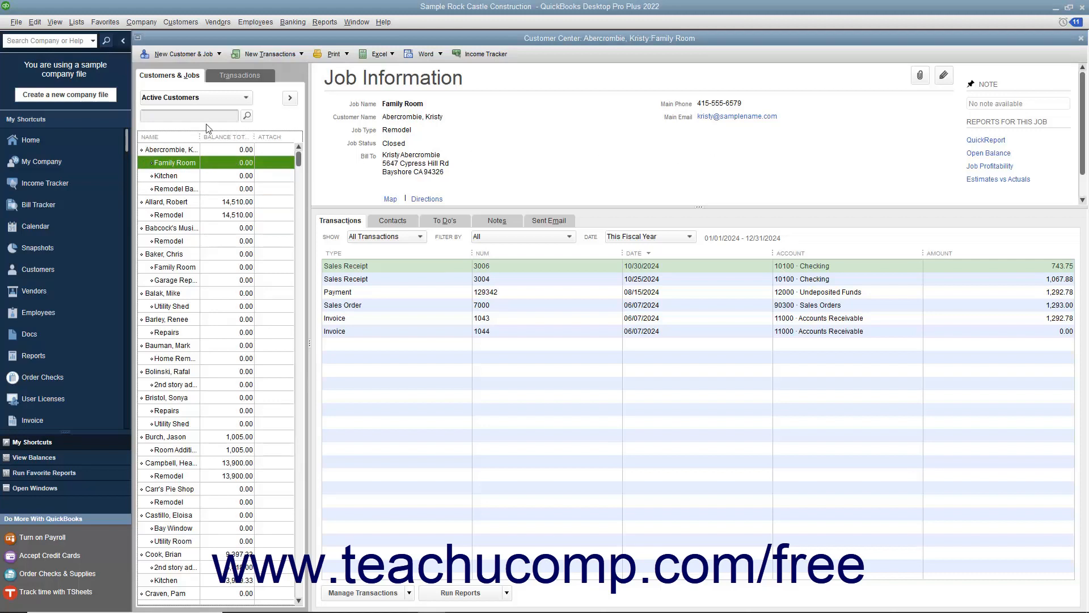
Show the Chart of Accounts from the Lists menu and scroll through the accounts
left_click(76, 22)
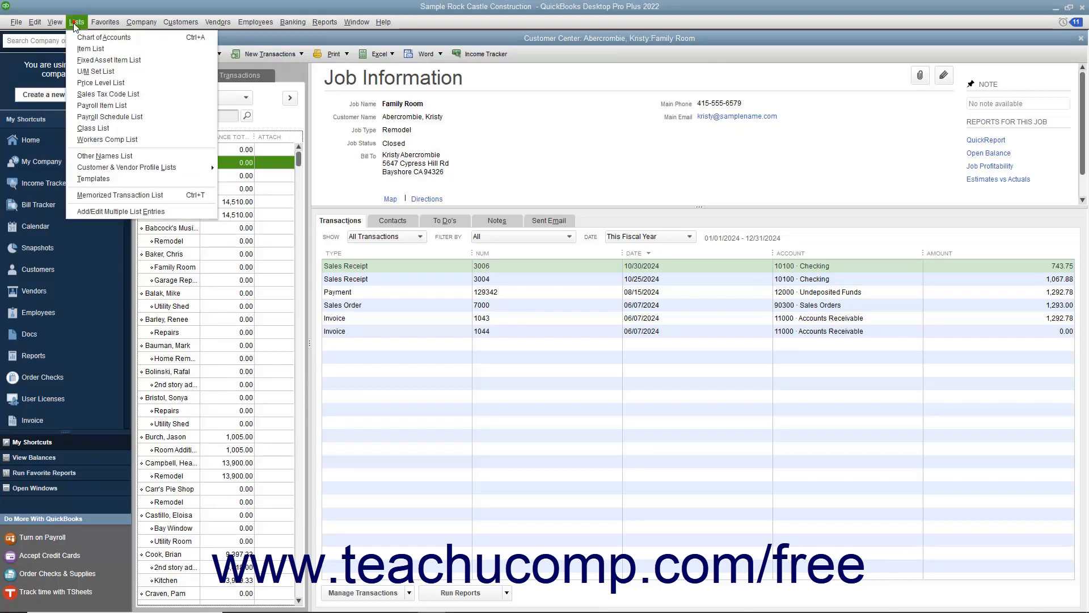
left_click(103, 37)
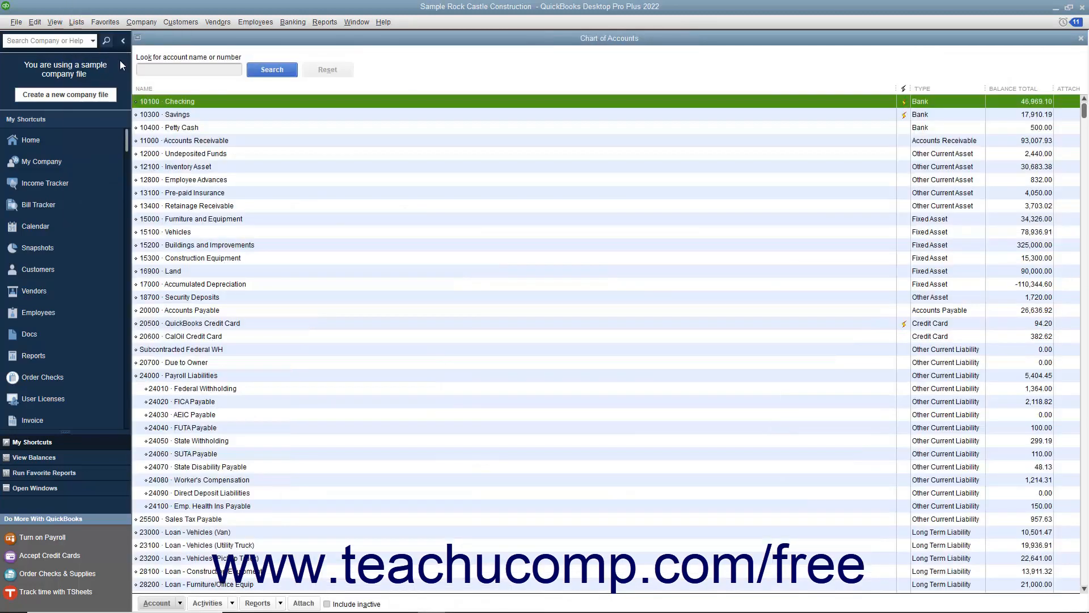
scroll("down", 3)
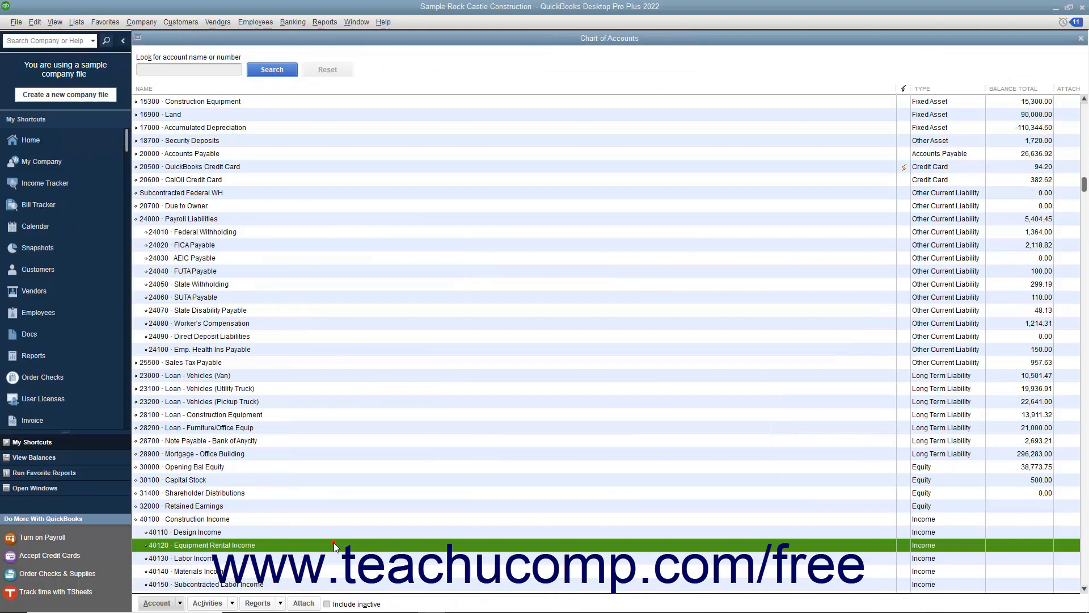
scroll("down", 3)
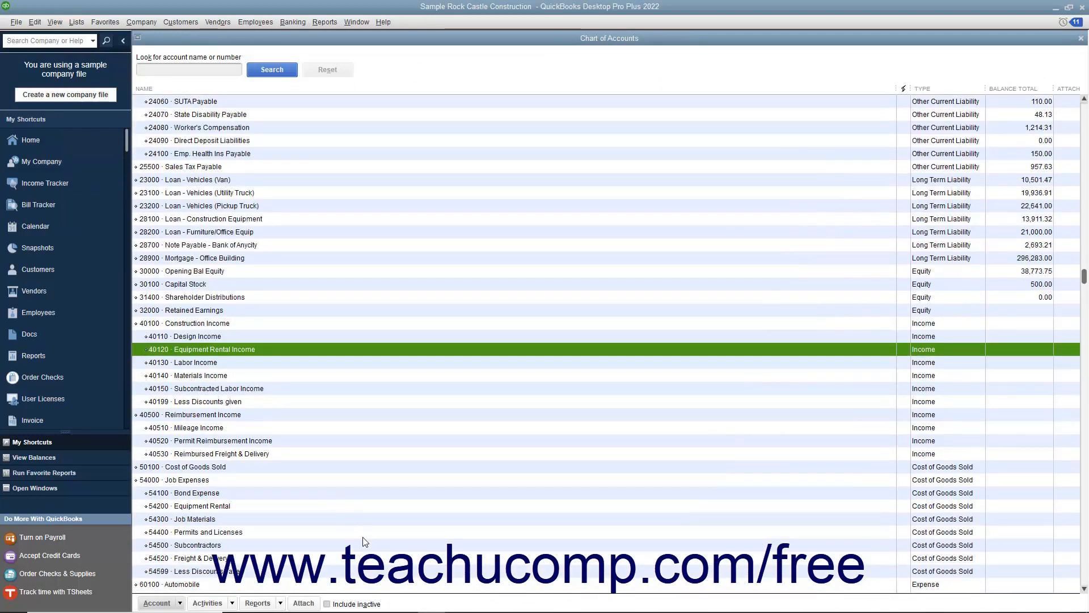
scroll("down", 3)
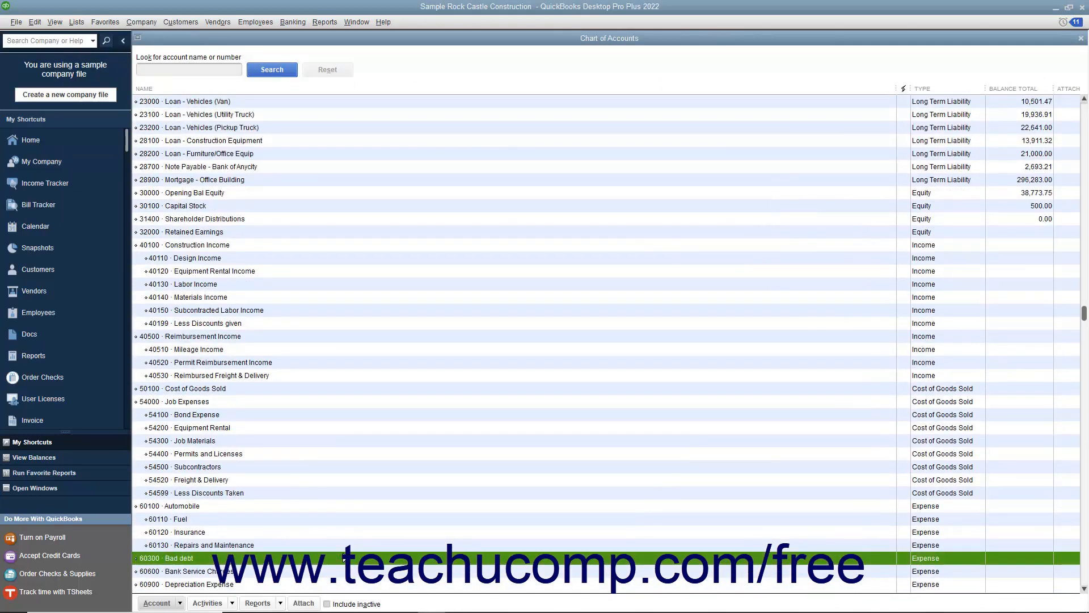
scroll("up", 3)
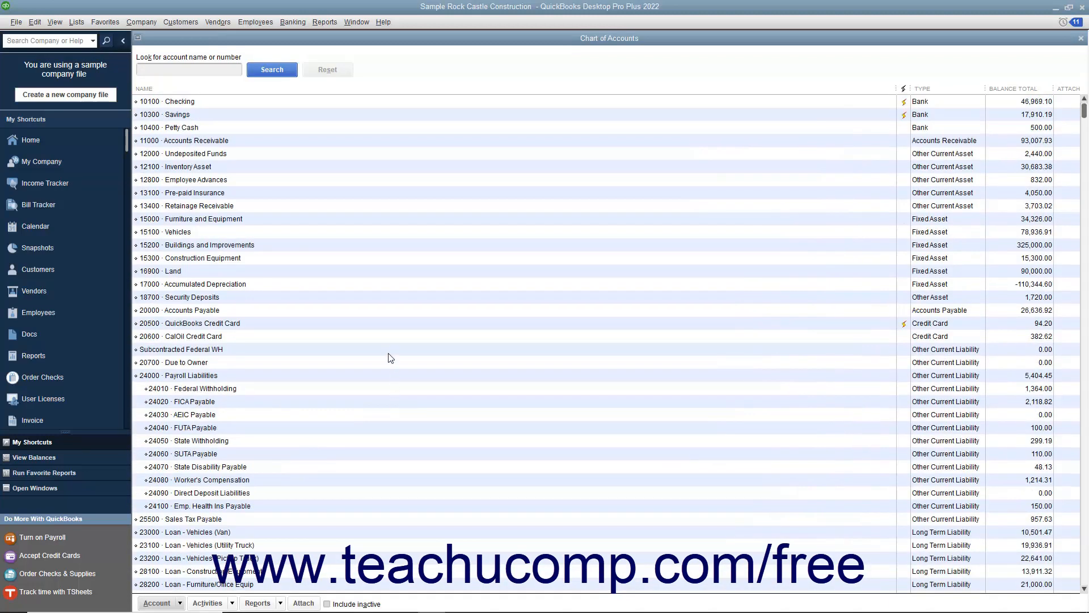
mouse_move(388, 333)
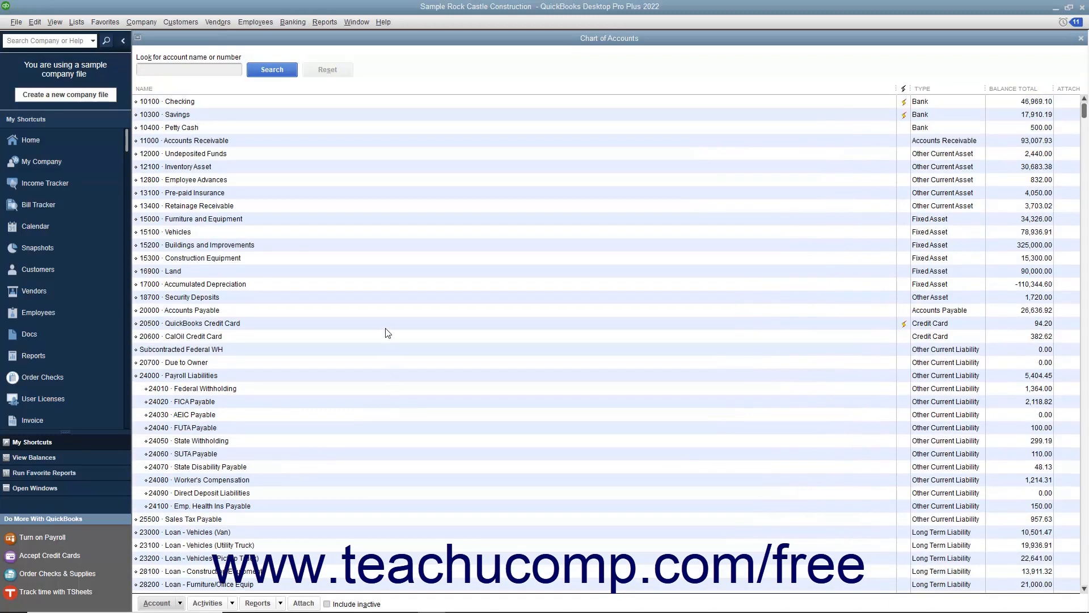
mouse_move(291, 110)
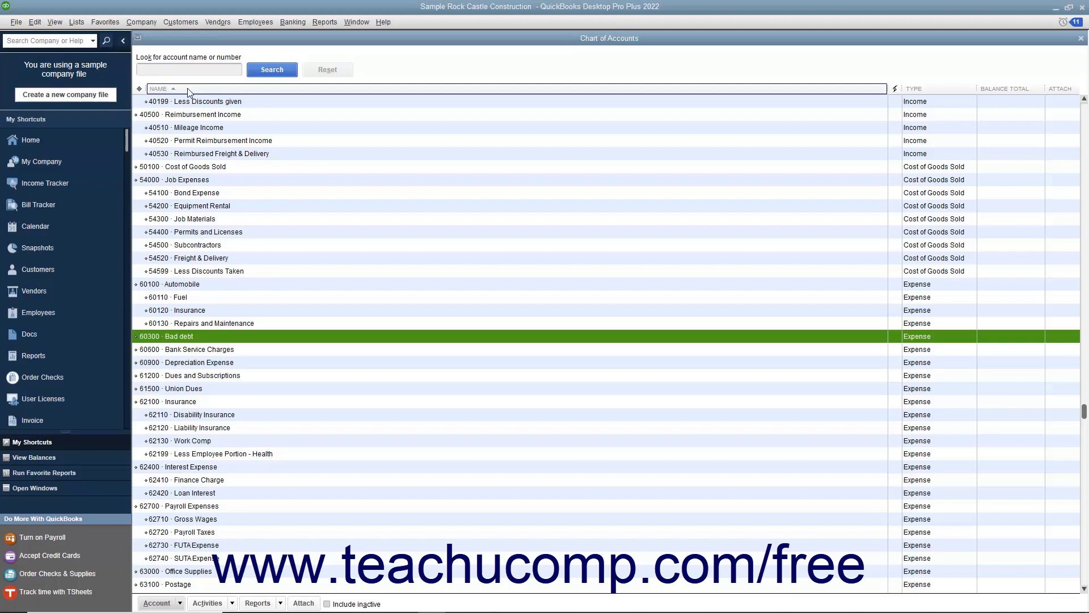
Sort the accounts by Name descending, then back to ascending name order
left_click(161, 88)
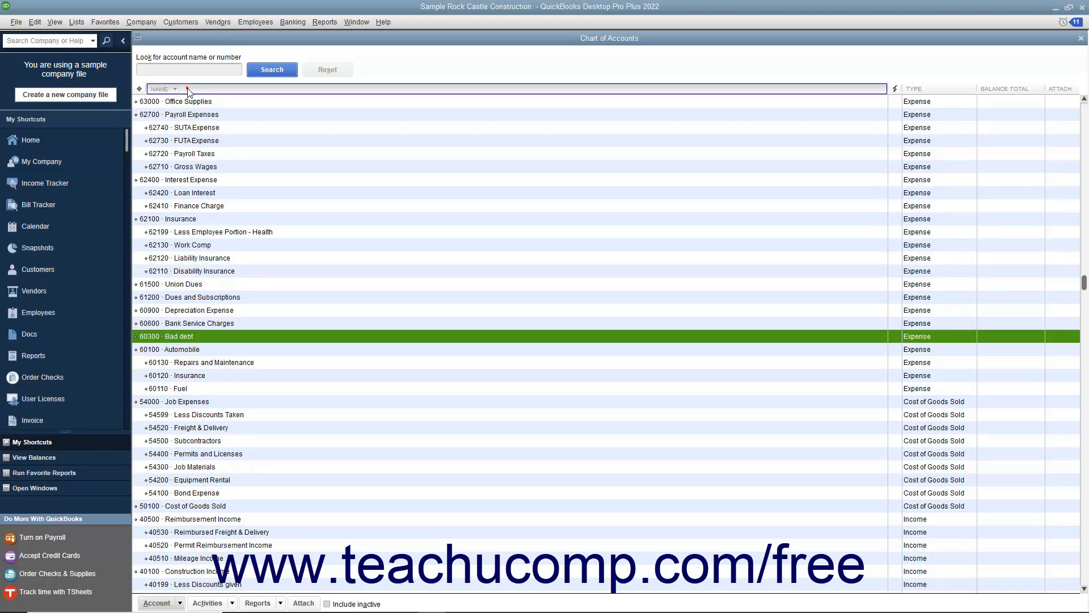
left_click(163, 89)
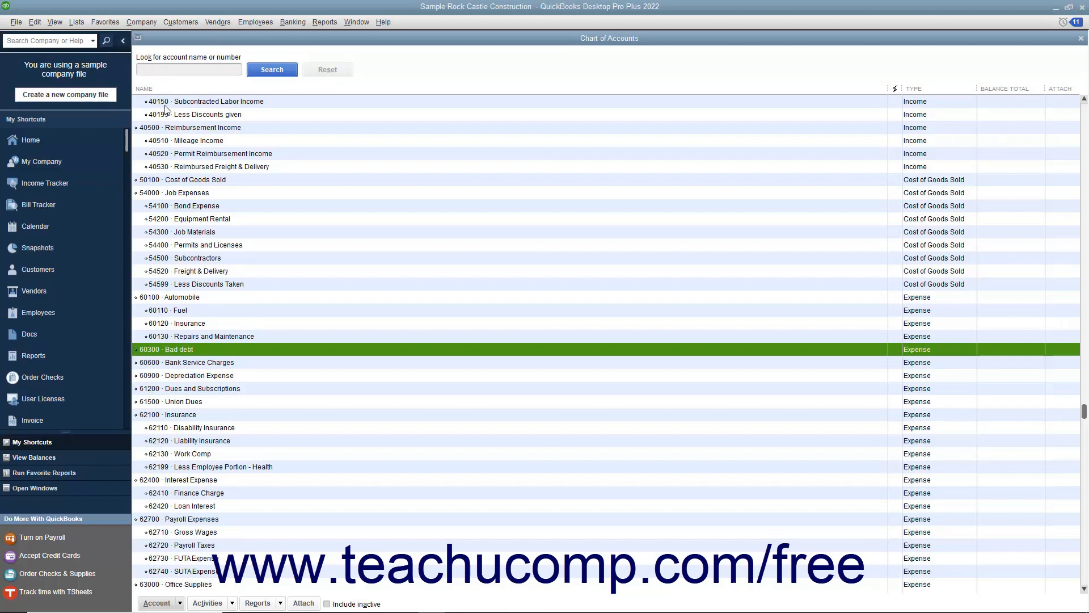
mouse_move(253, 212)
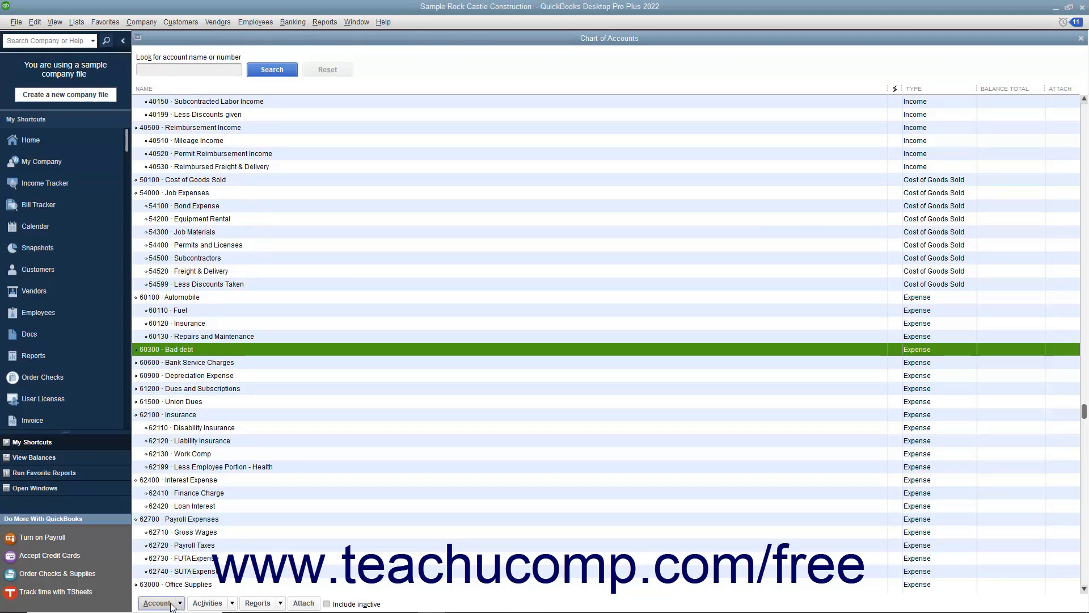
Return to the Customer Center and choose View > Re-sort List to restore the original order
left_click(158, 603)
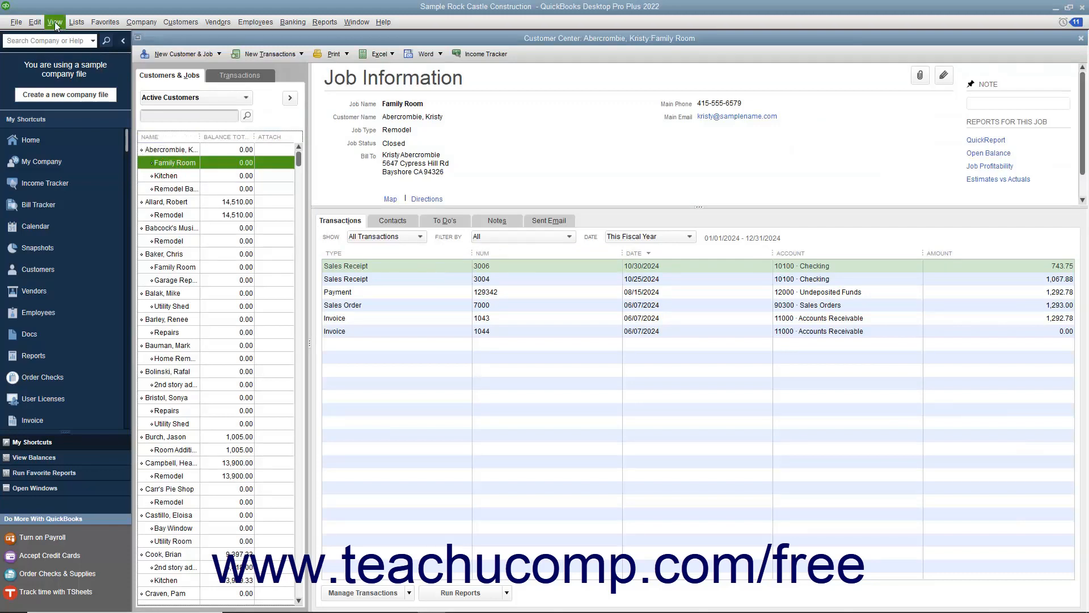
left_click(54, 22)
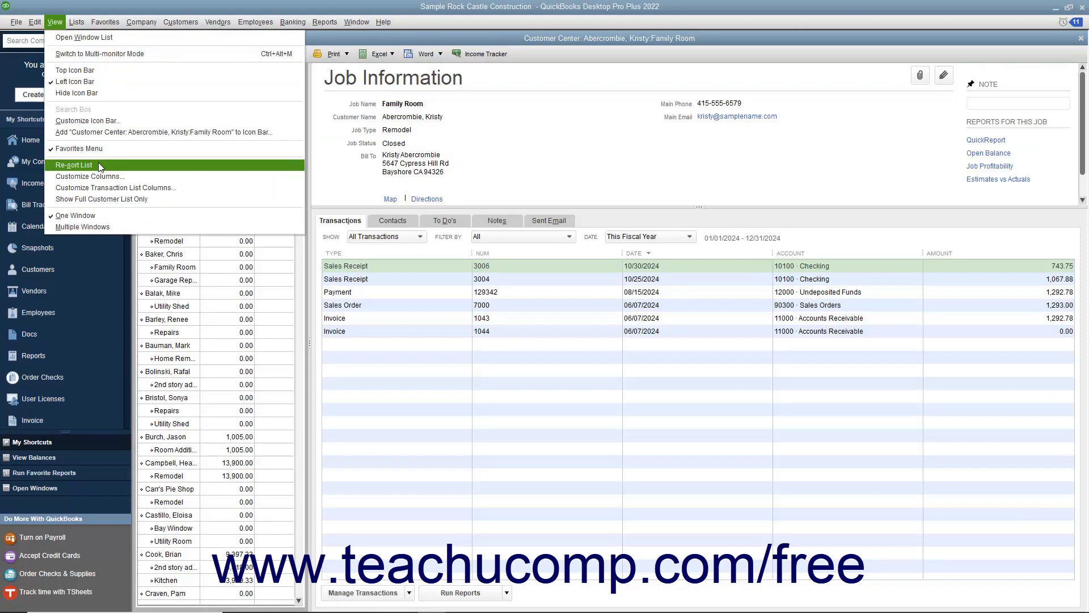
left_click(73, 166)
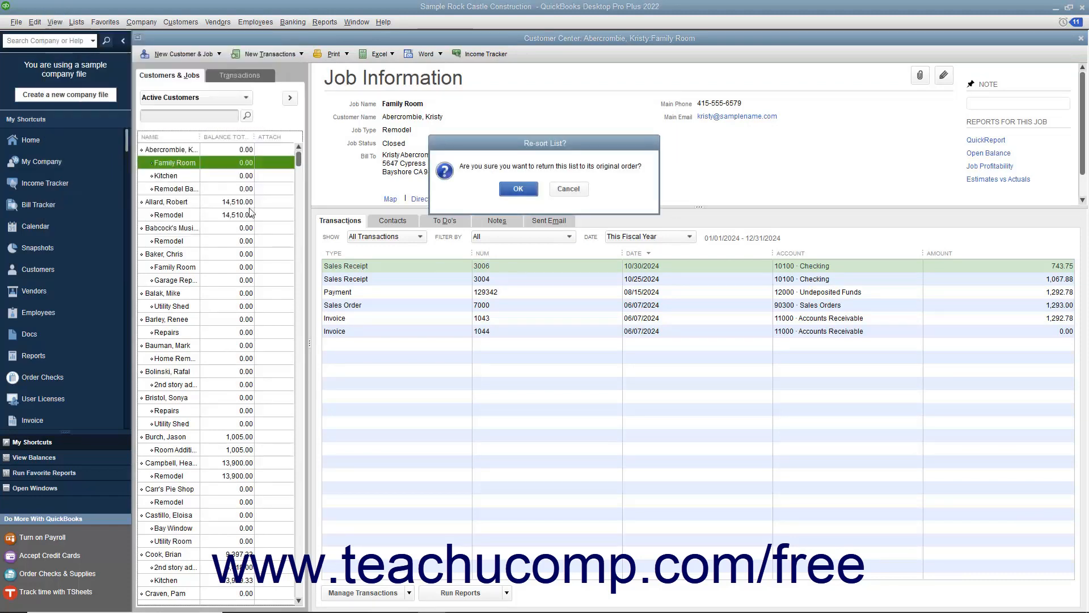